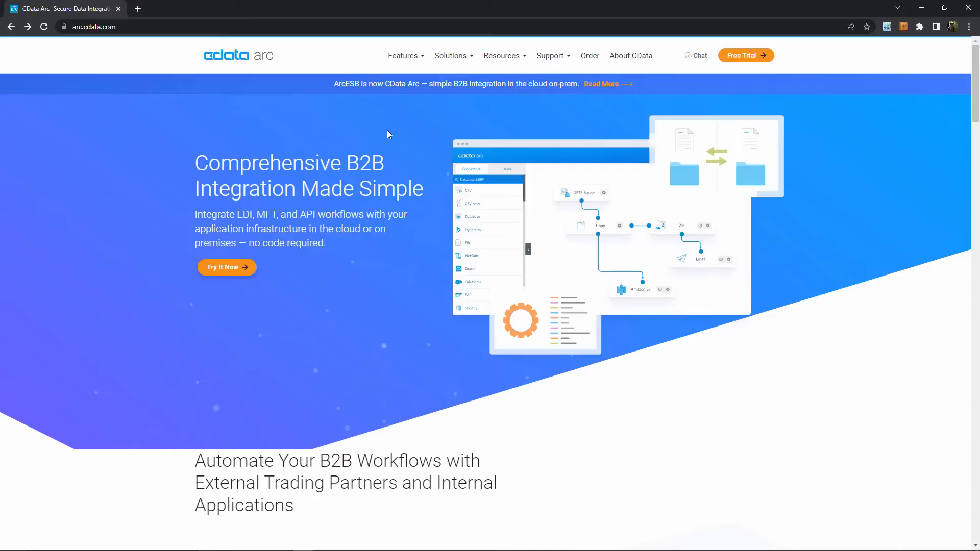
Go to the CData Arc Free Trial page with Arc Cloud and on-premises options
left_click(93, 26)
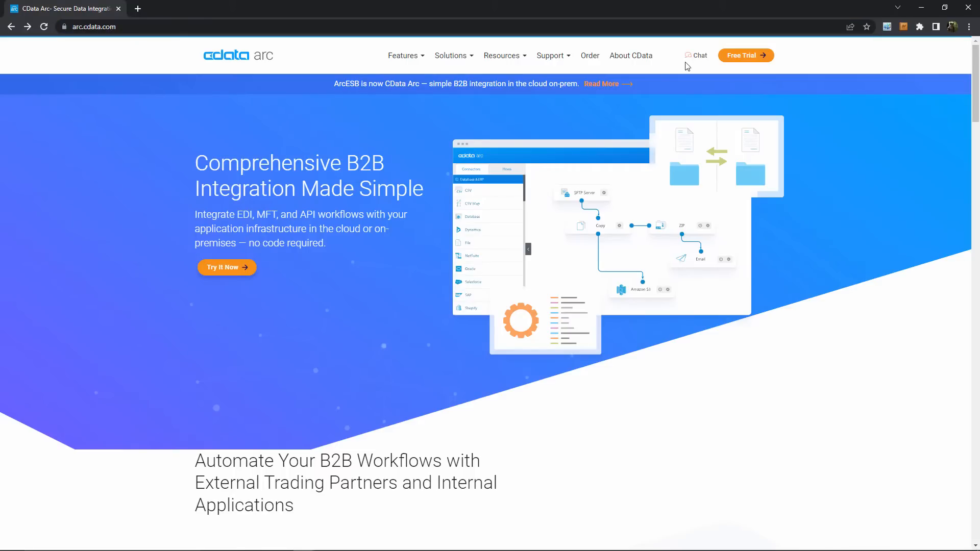
left_click(745, 55)
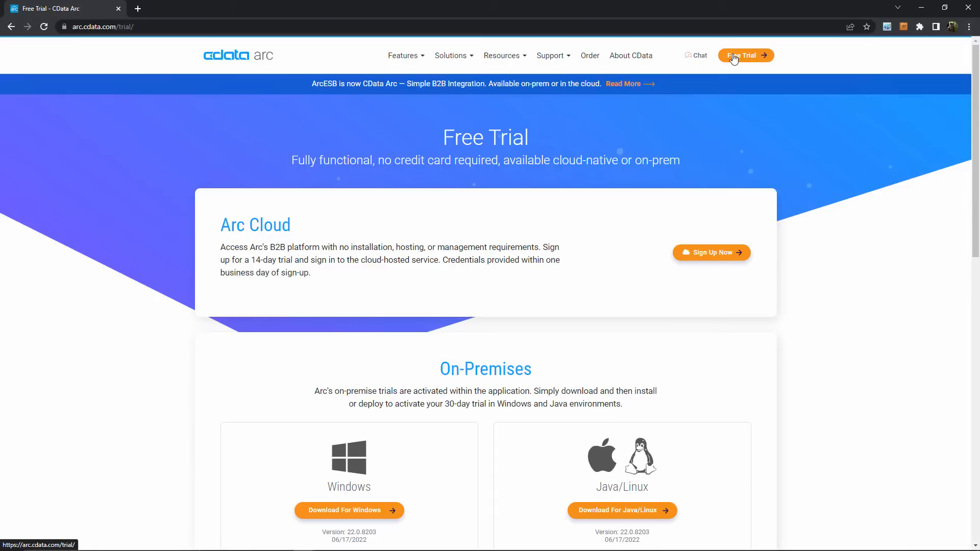
mouse_move(583, 139)
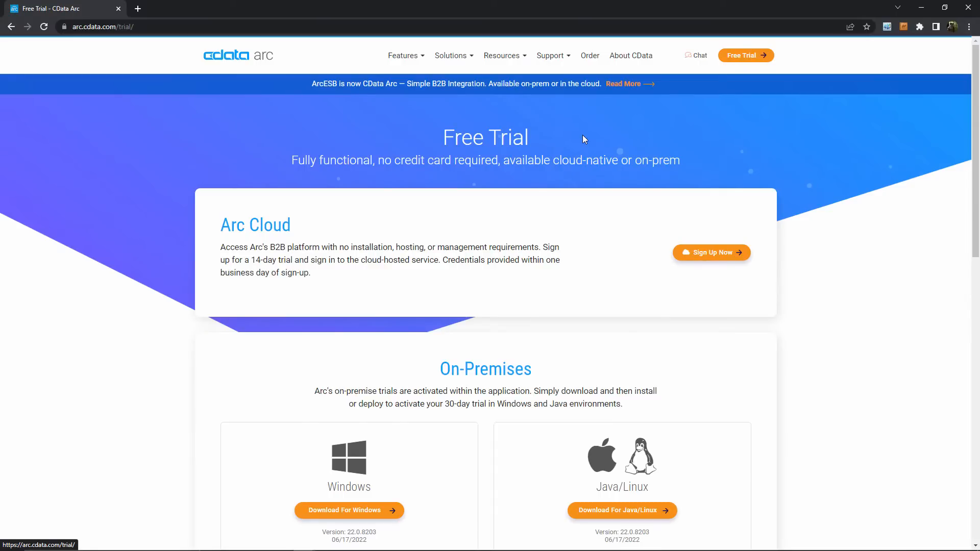
mouse_move(598, 237)
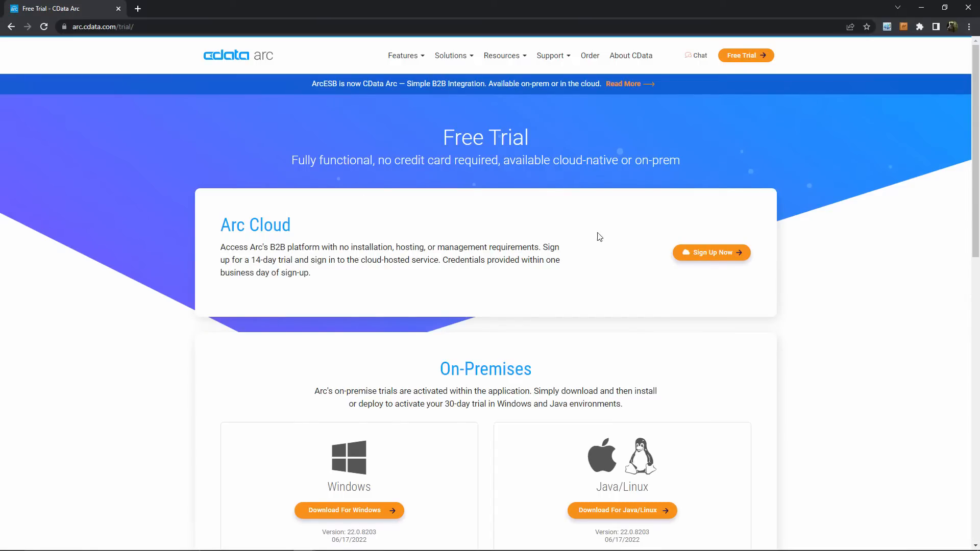
Start the Arc Cloud sign-up with account name 'arc1' and pass the reCAPTCHA check
left_click(710, 253)
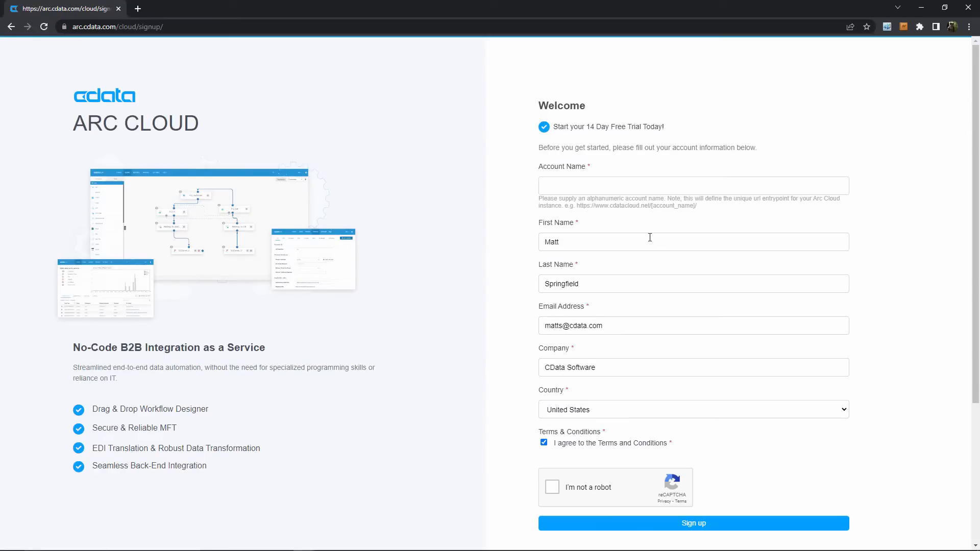
mouse_move(621, 225)
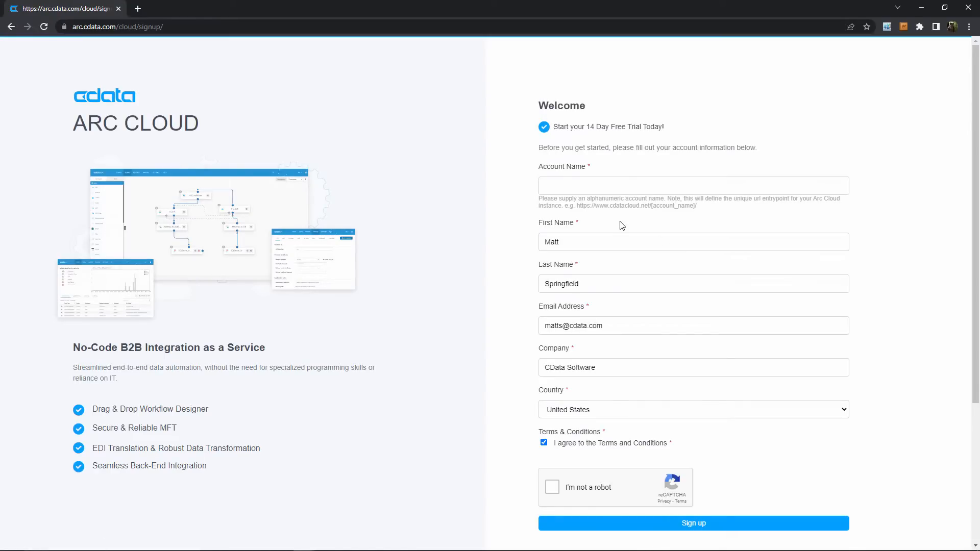
type("arl")
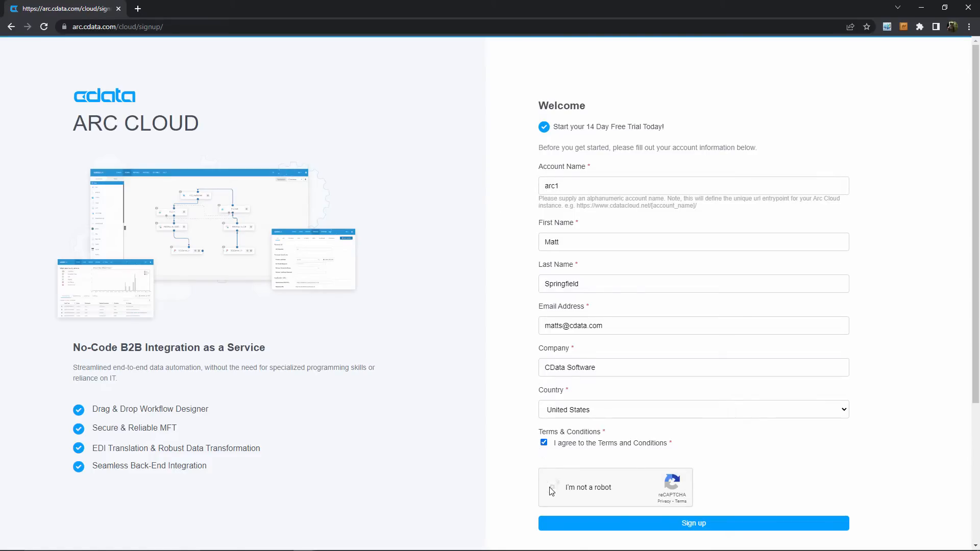
left_click(693, 523)
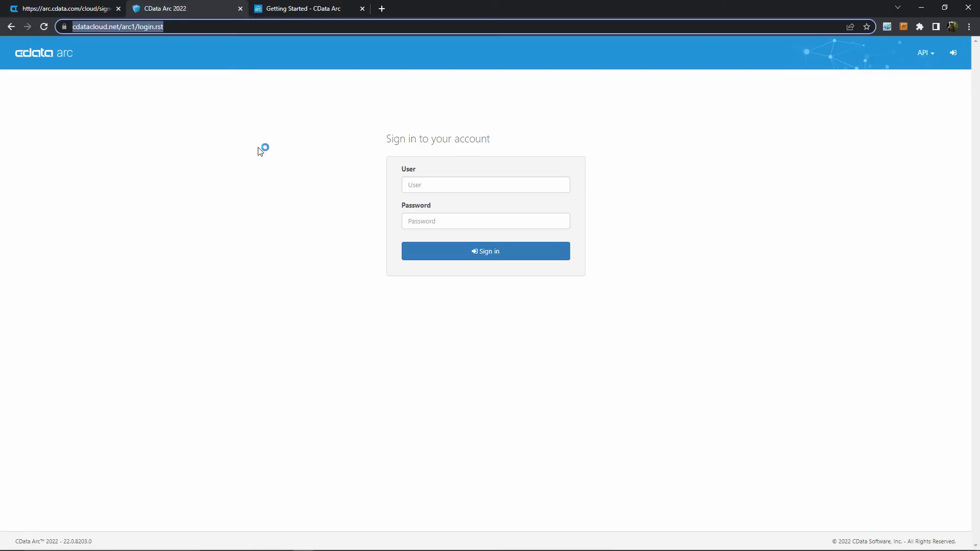
Sign in to the arc1 Arc Cloud instance with user 'test' and password
type("test")
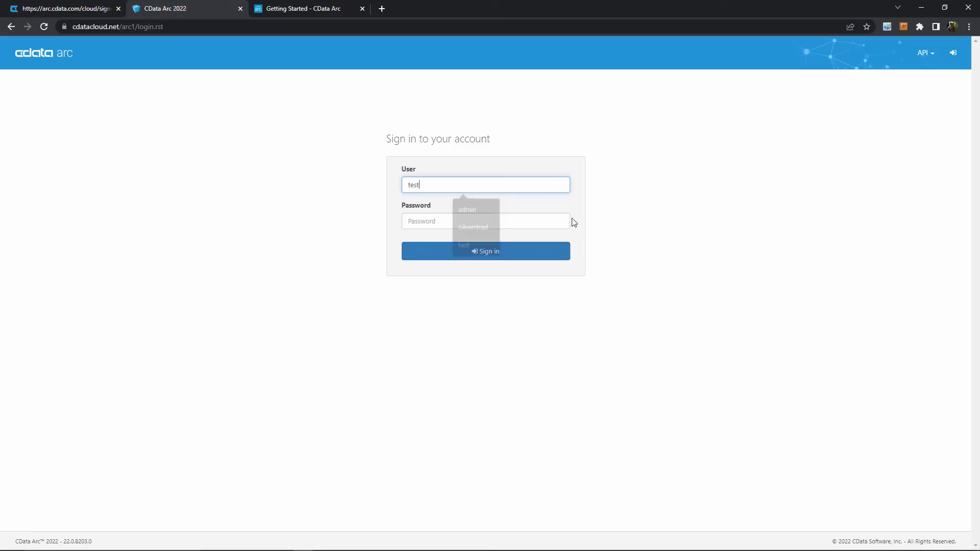
left_click(485, 220)
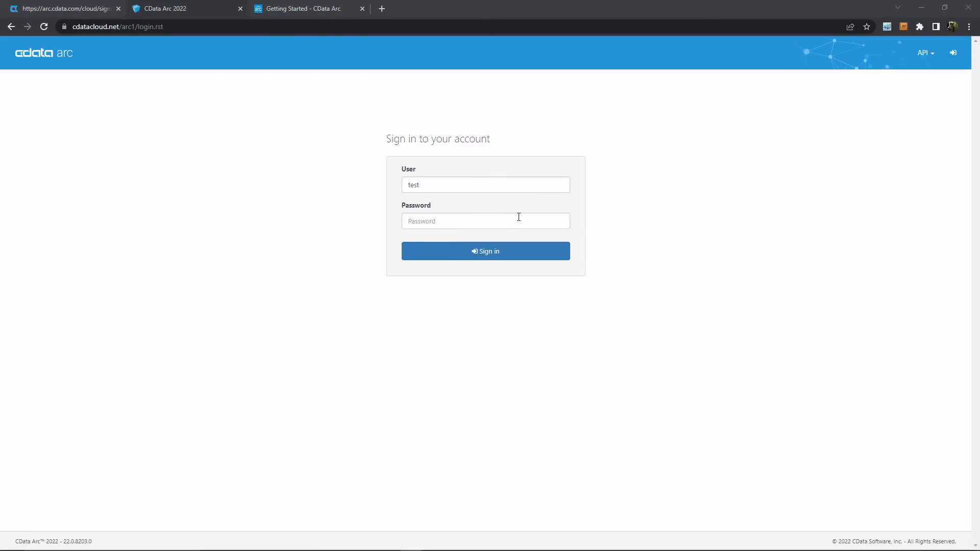
left_click(485, 250)
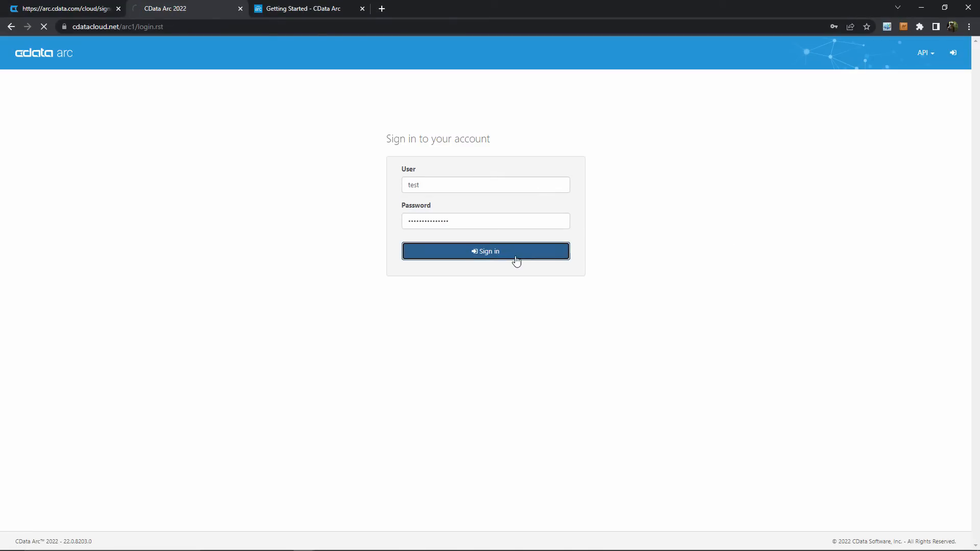
left_click(485, 251)
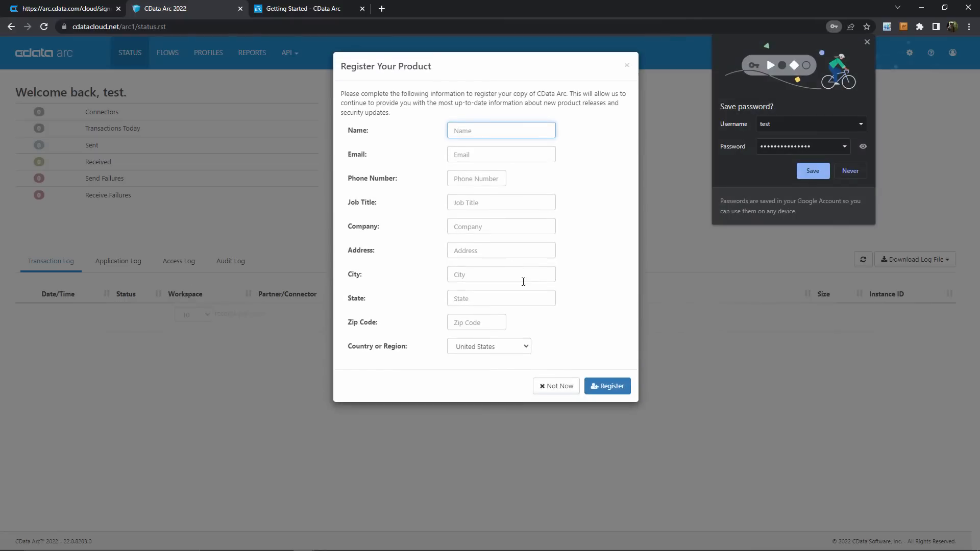
Skip product registration with Not Now and go to the Flows designer
left_click(554, 386)
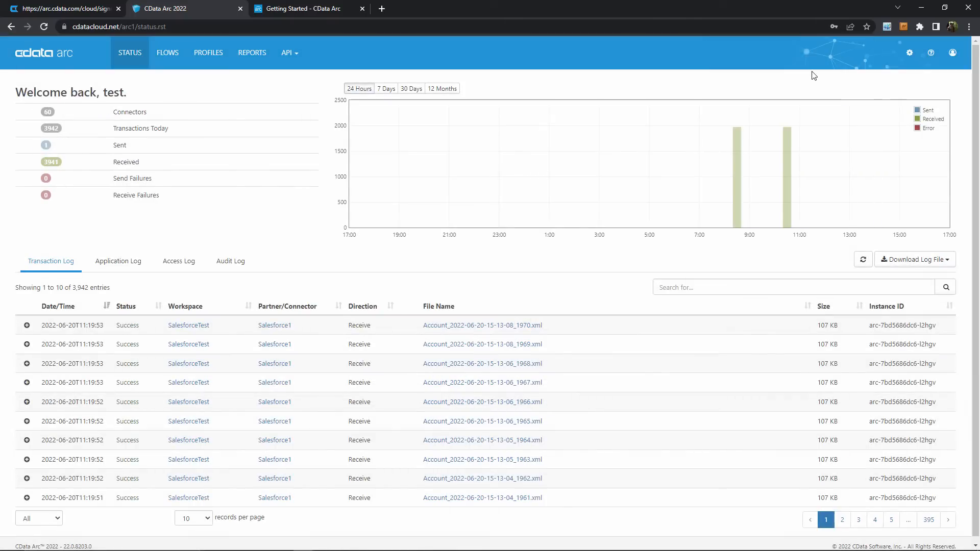
left_click(167, 53)
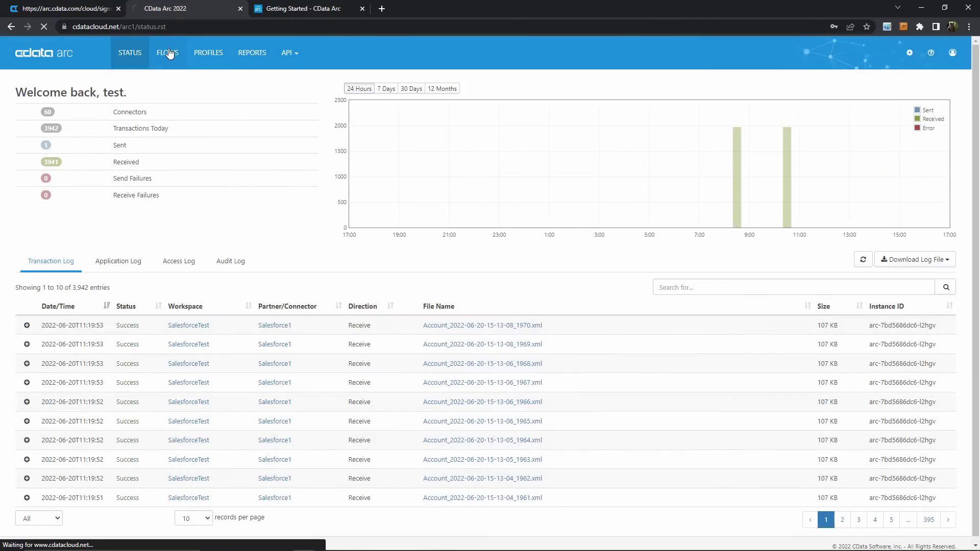
left_click(167, 53)
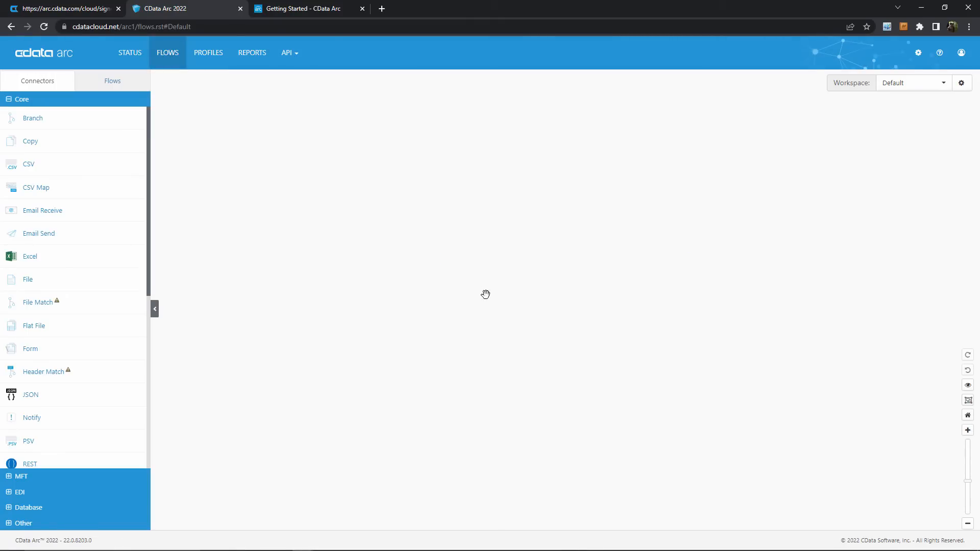
mouse_move(373, 261)
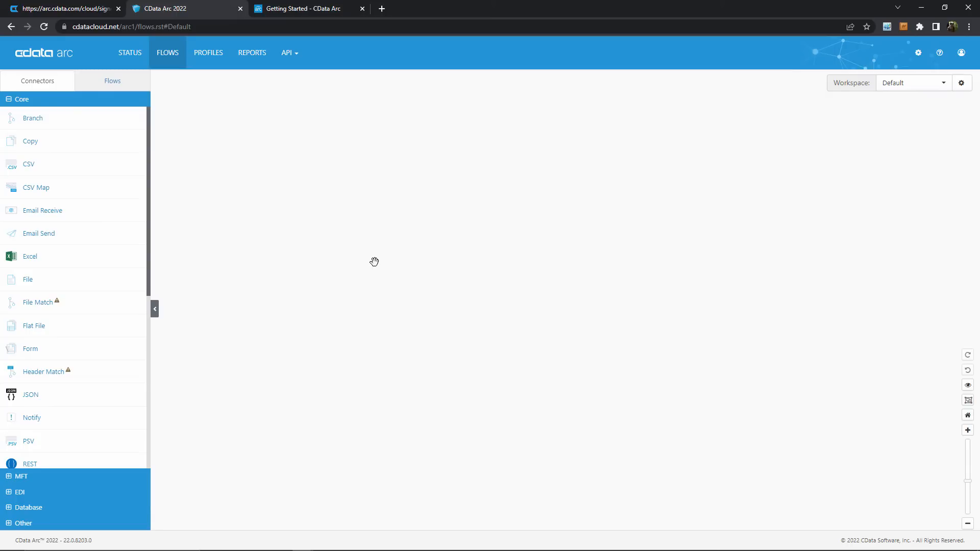
Switch to the 'Getting Started - CData Arc' browser tab
left_click(306, 8)
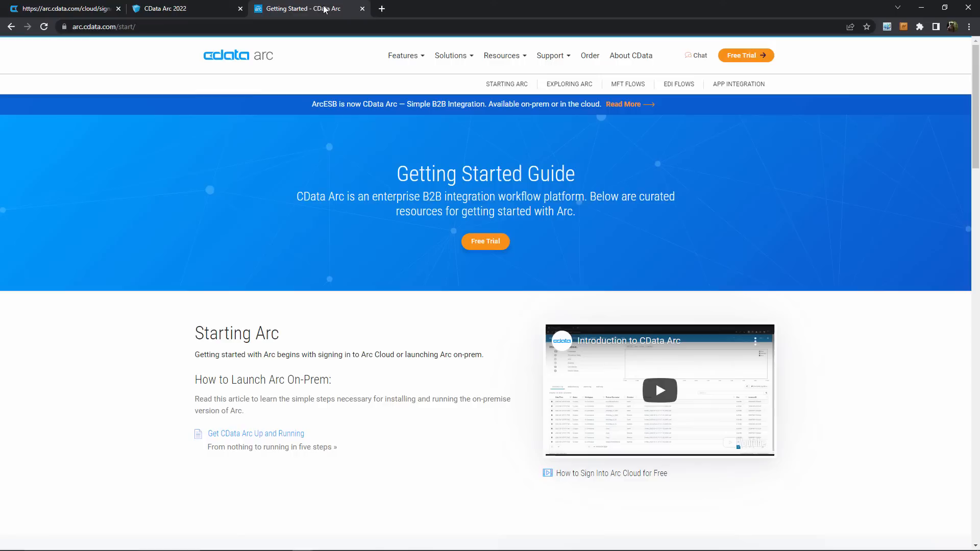
scroll("down", 3)
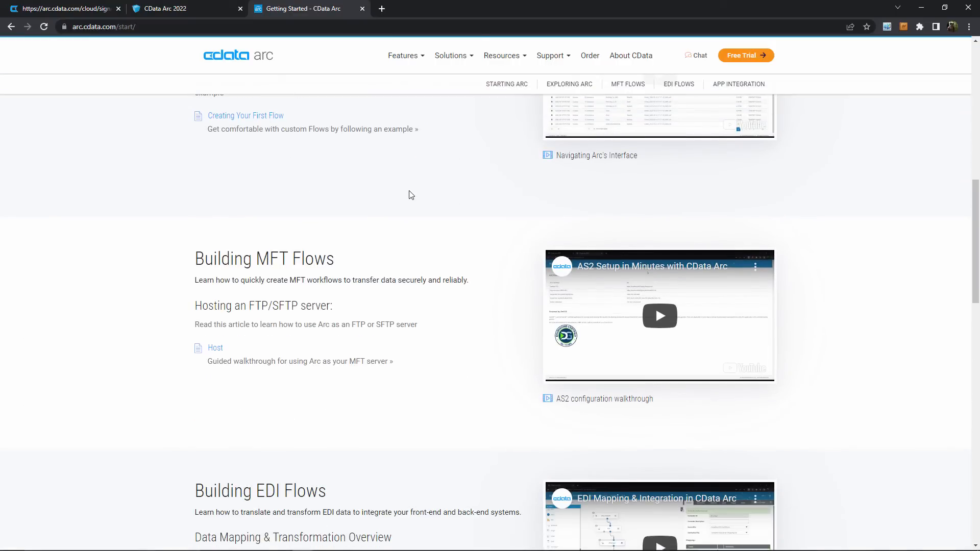
scroll("down", 3)
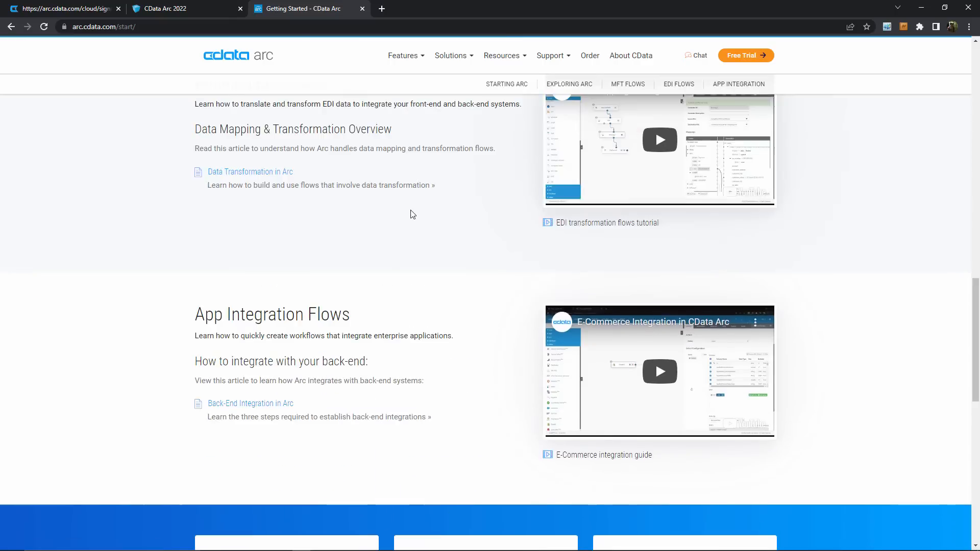
scroll("up", 3)
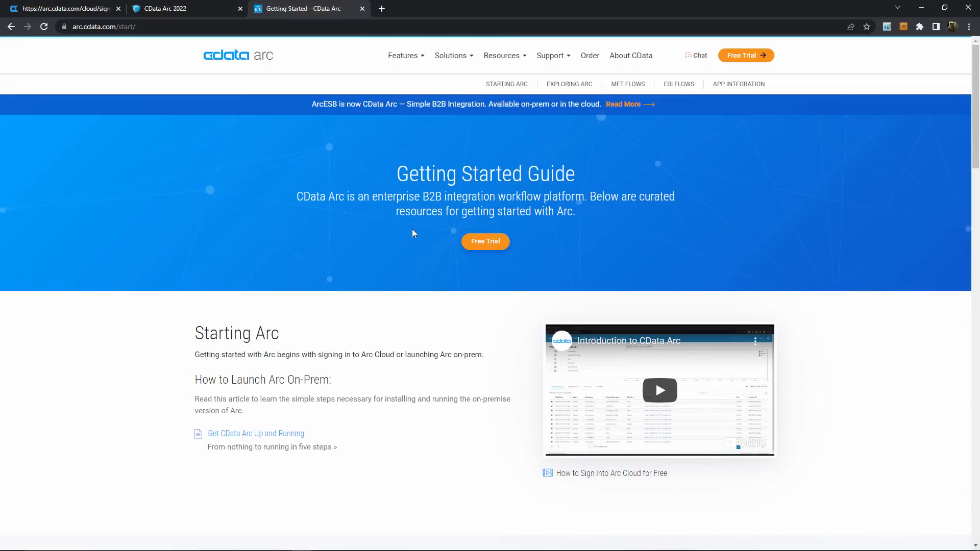
left_click(659, 390)
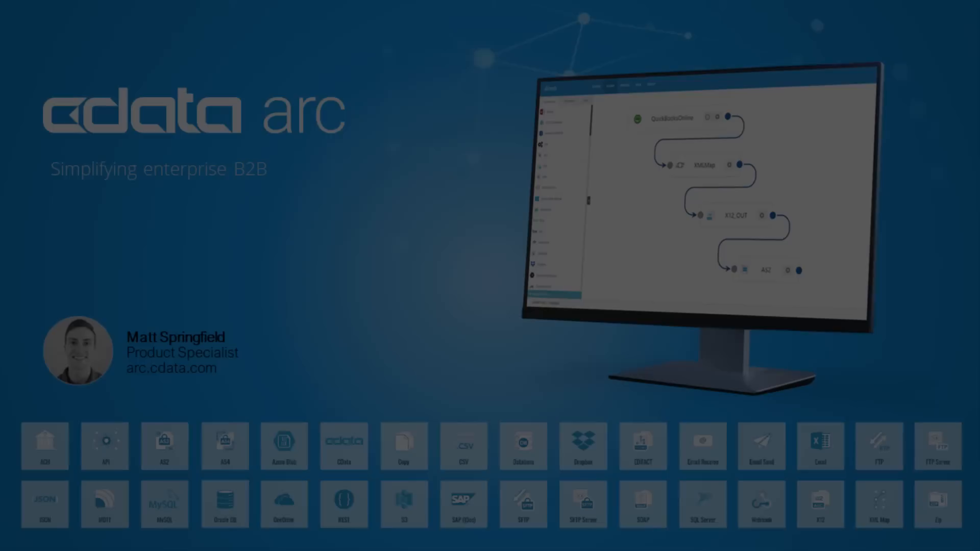